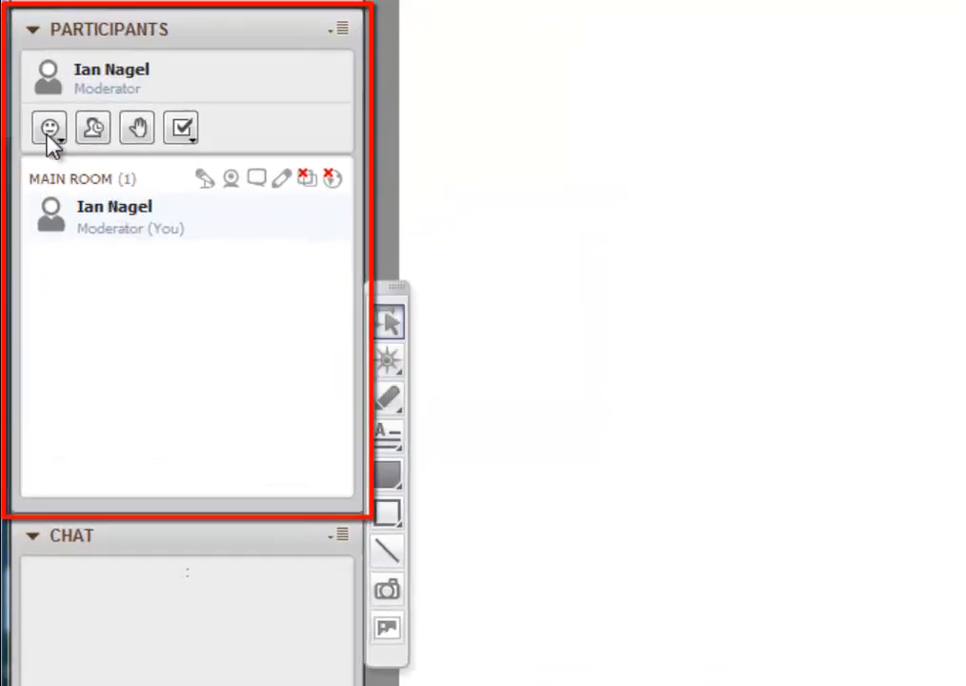
Show the LOL emotion beside the moderator's name
click(50, 126)
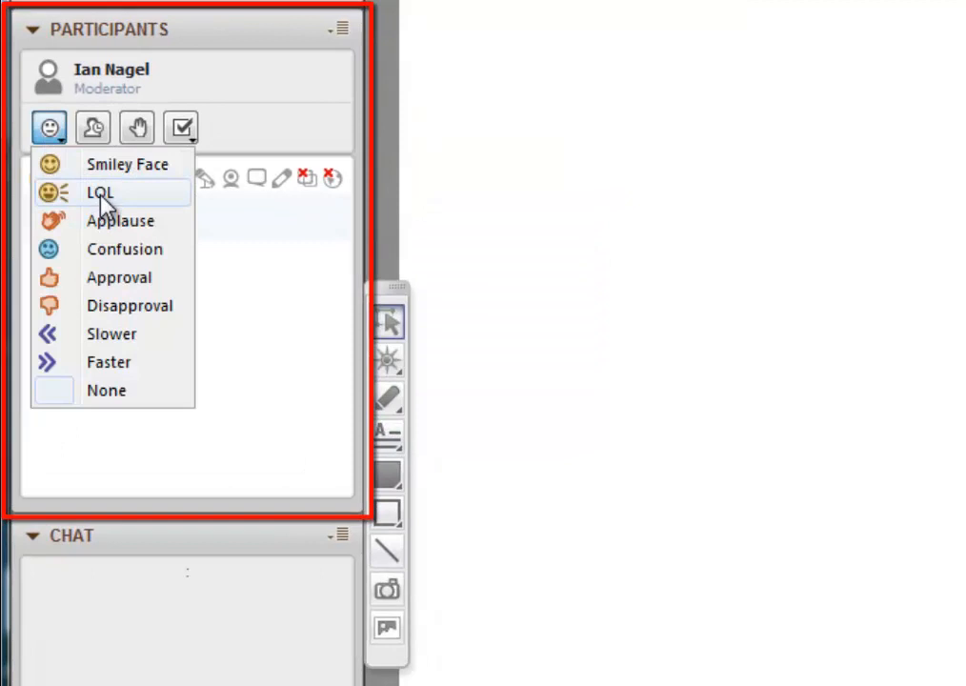
click(138, 126)
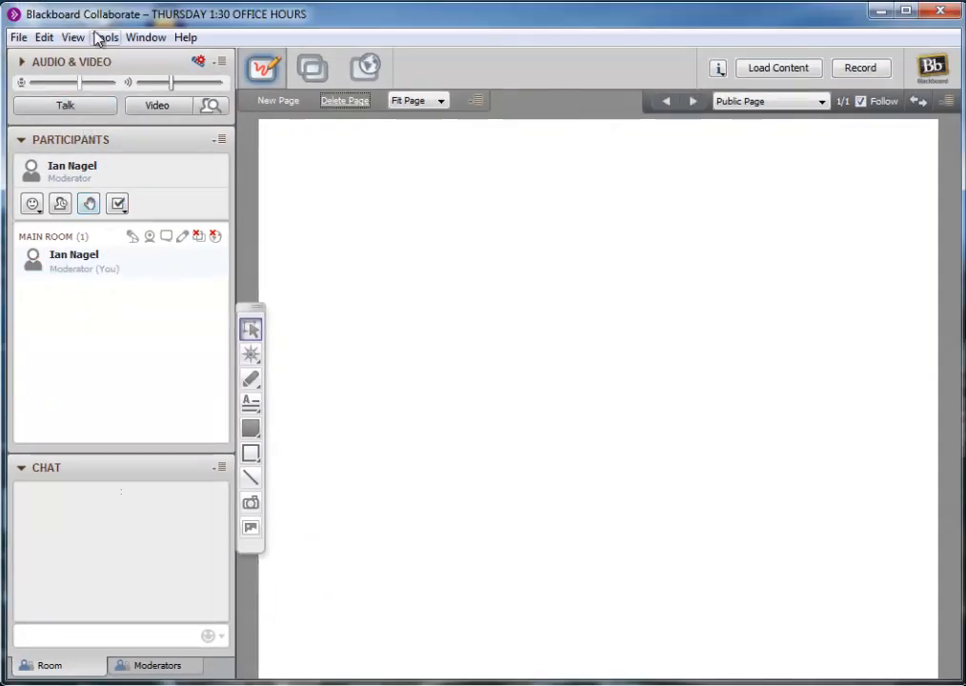
Switch polling to A–C multiple choice and answer the poll with C
click(105, 38)
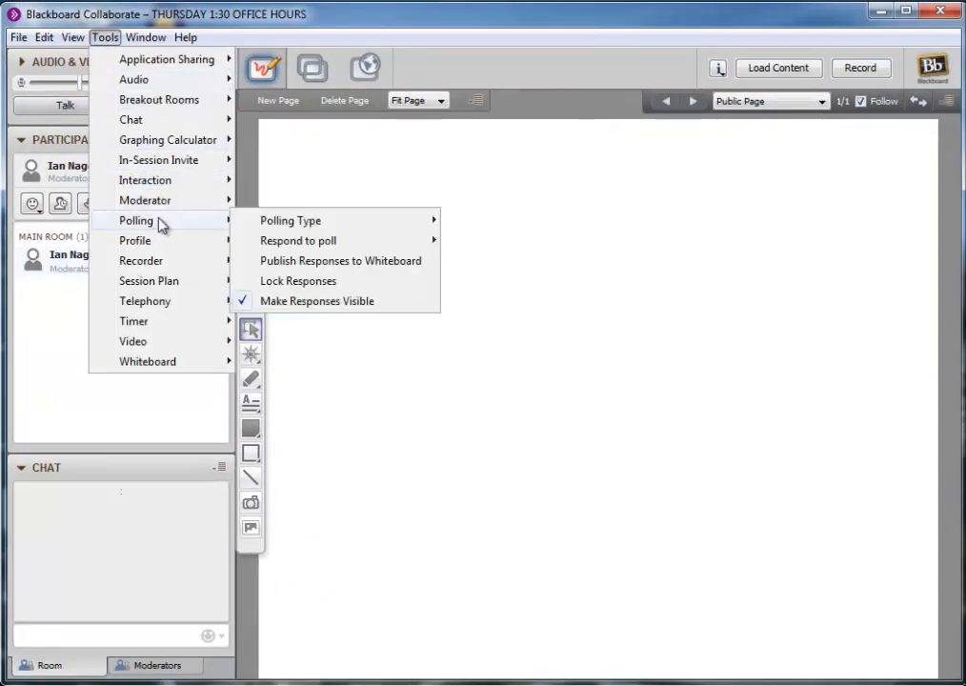
mouse_move(290, 221)
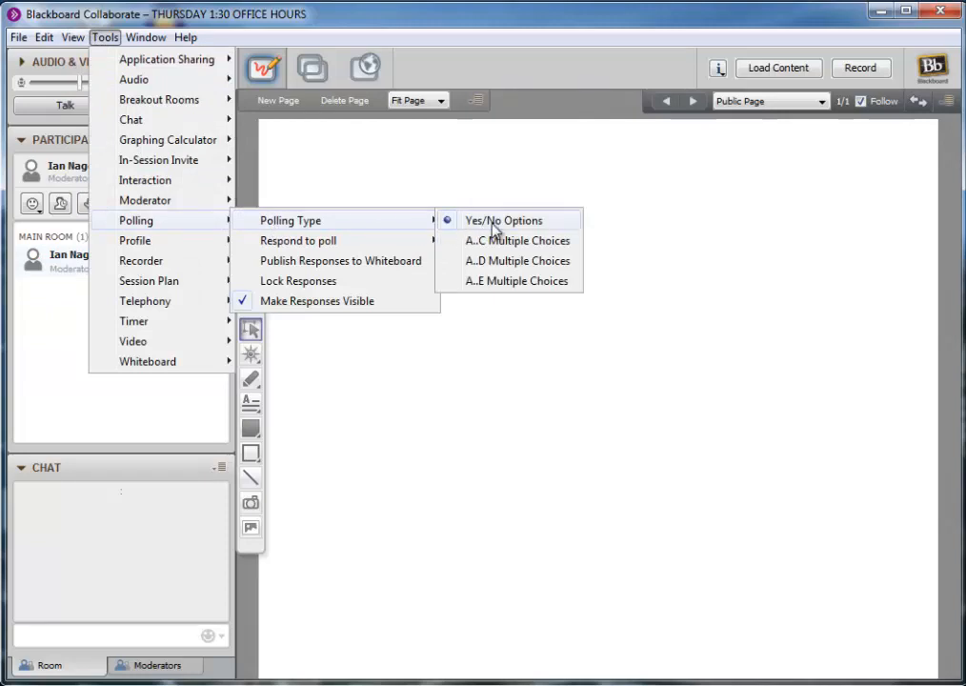
click(503, 221)
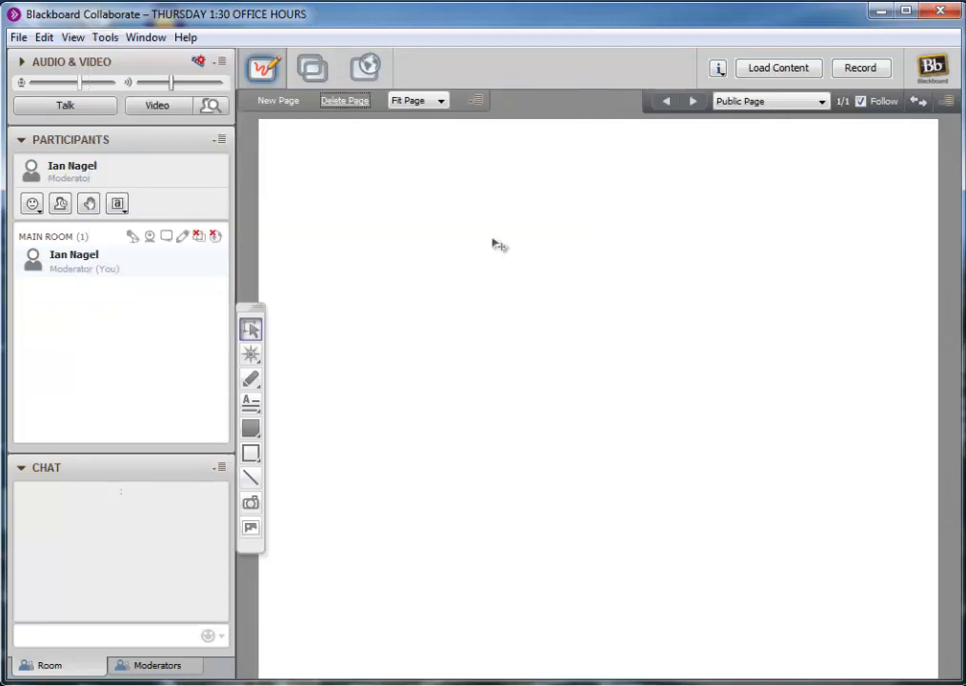
click(116, 202)
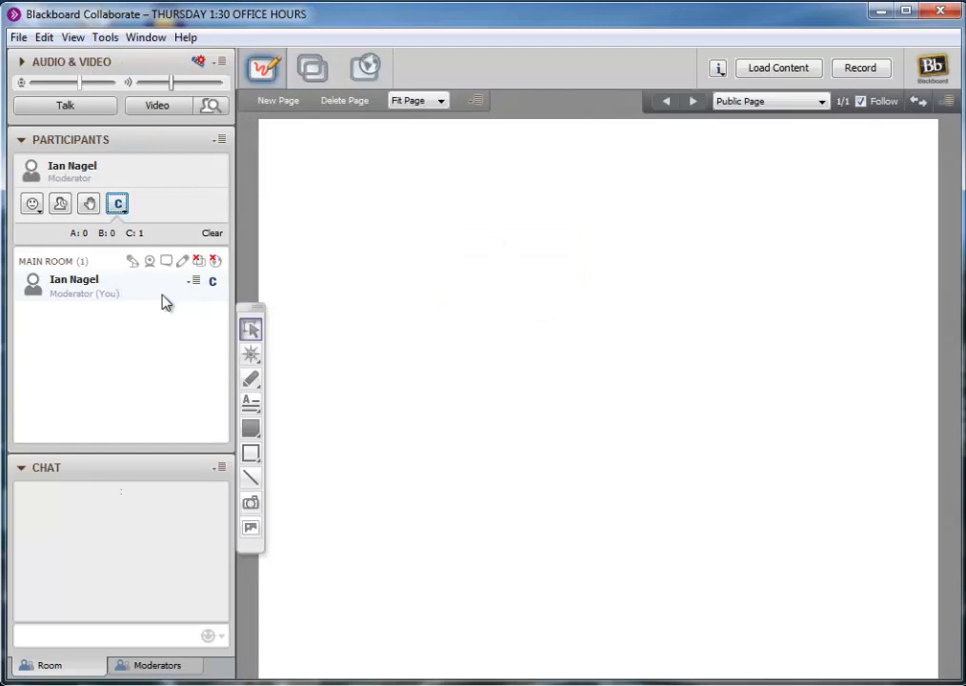
Reopen the Tools > Polling menu to review polling options
click(105, 38)
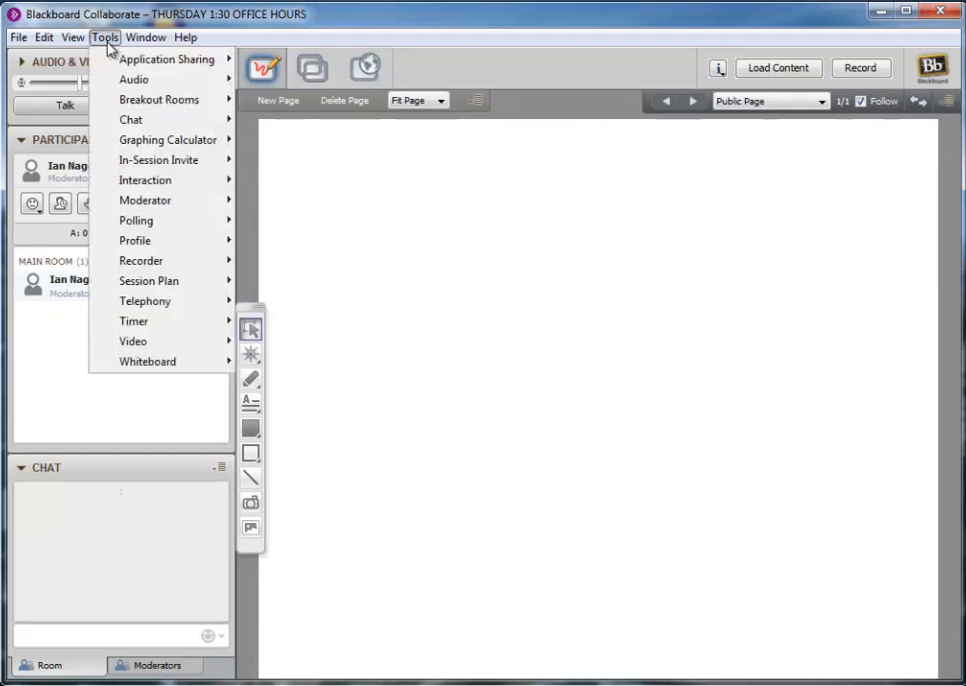
mouse_move(135, 221)
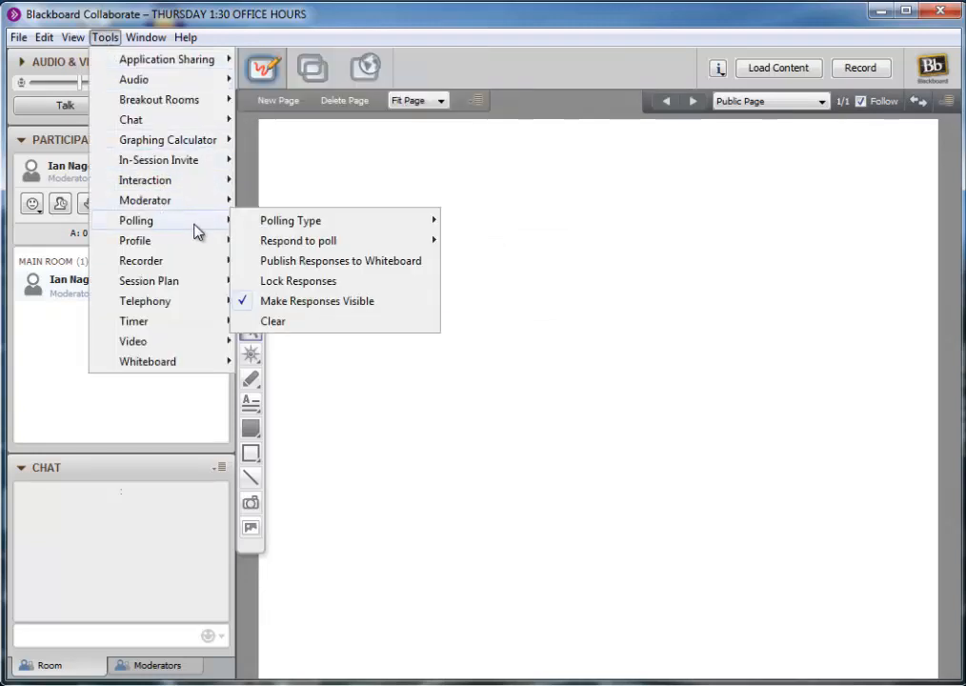
mouse_move(301, 240)
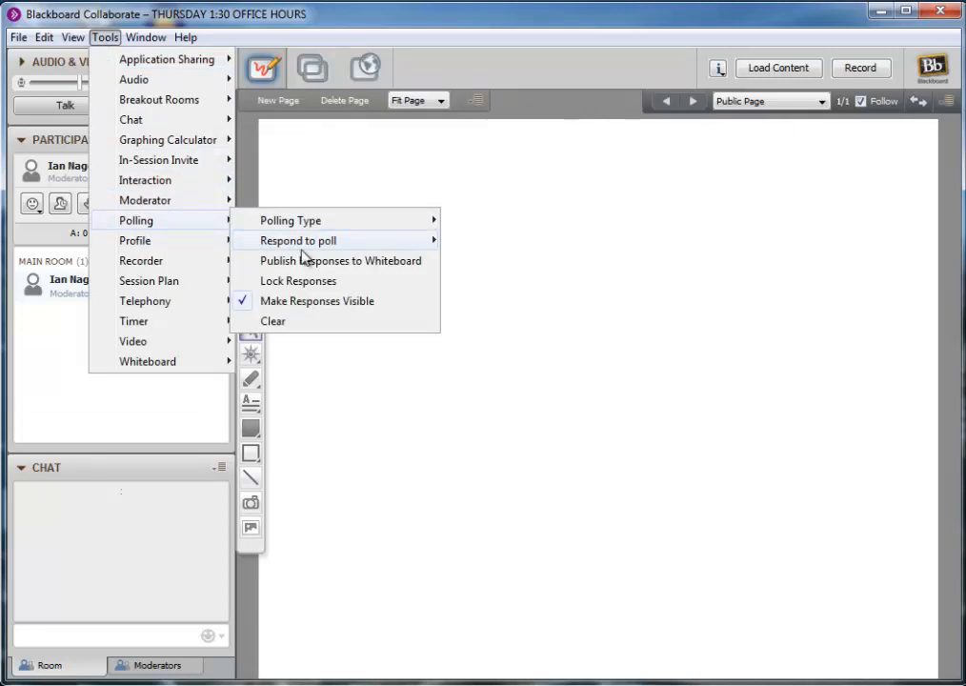
click(339, 259)
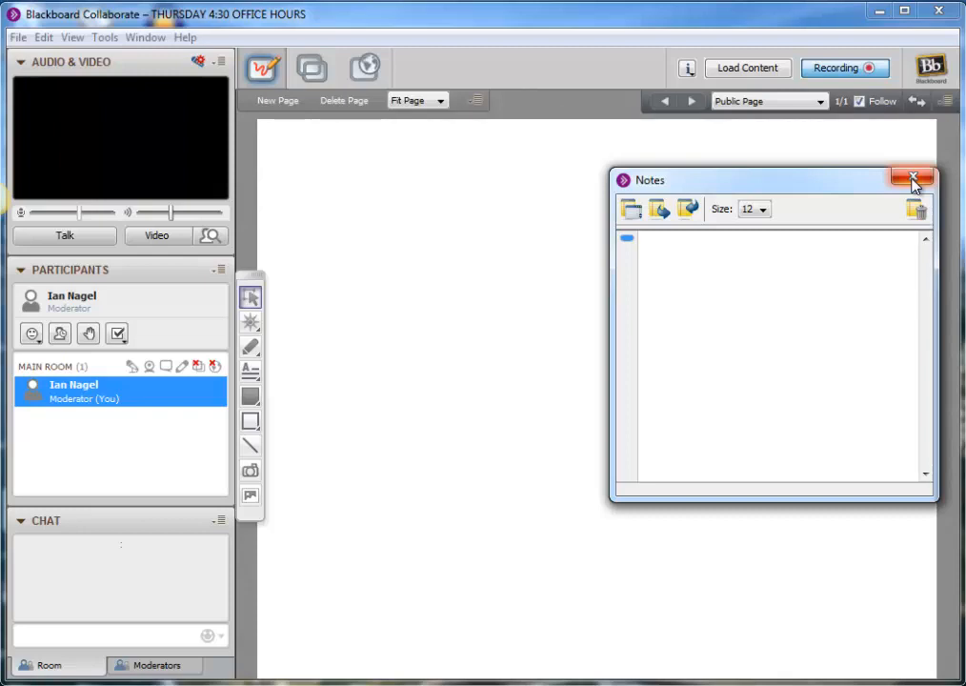
Close the Notes window, leaving only the empty whiteboard
click(913, 179)
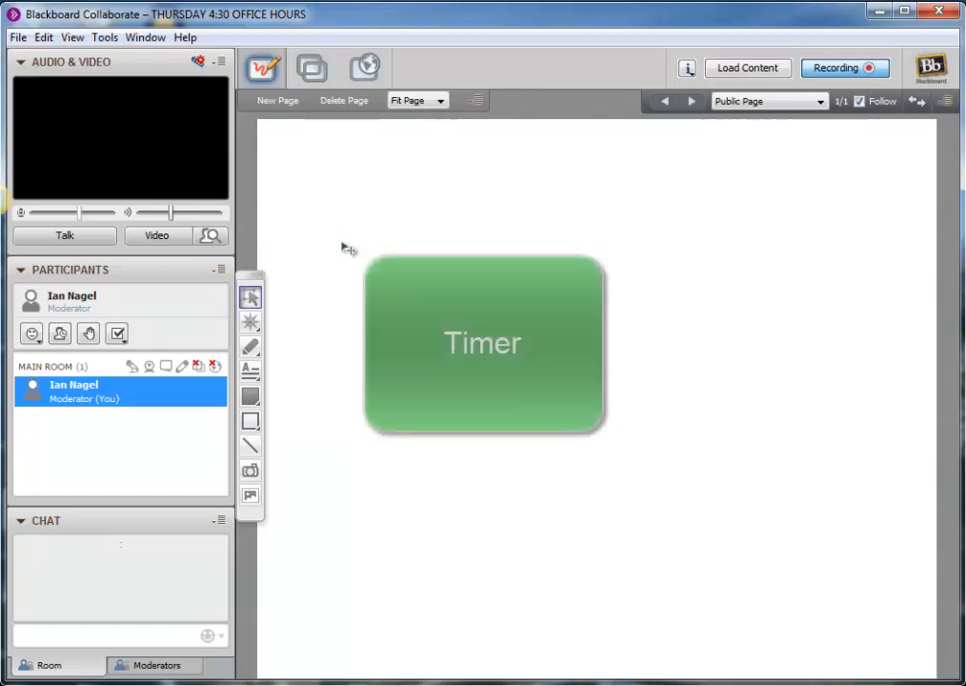
Bring up the Timer dialog set to count down from 00:05:00, shown to all
click(103, 38)
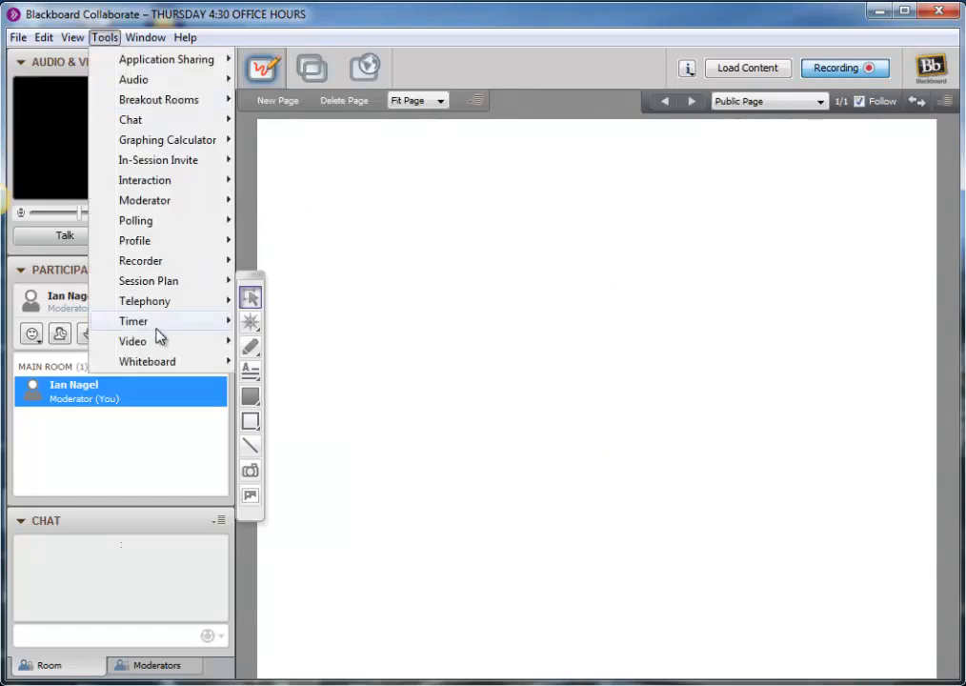
click(134, 320)
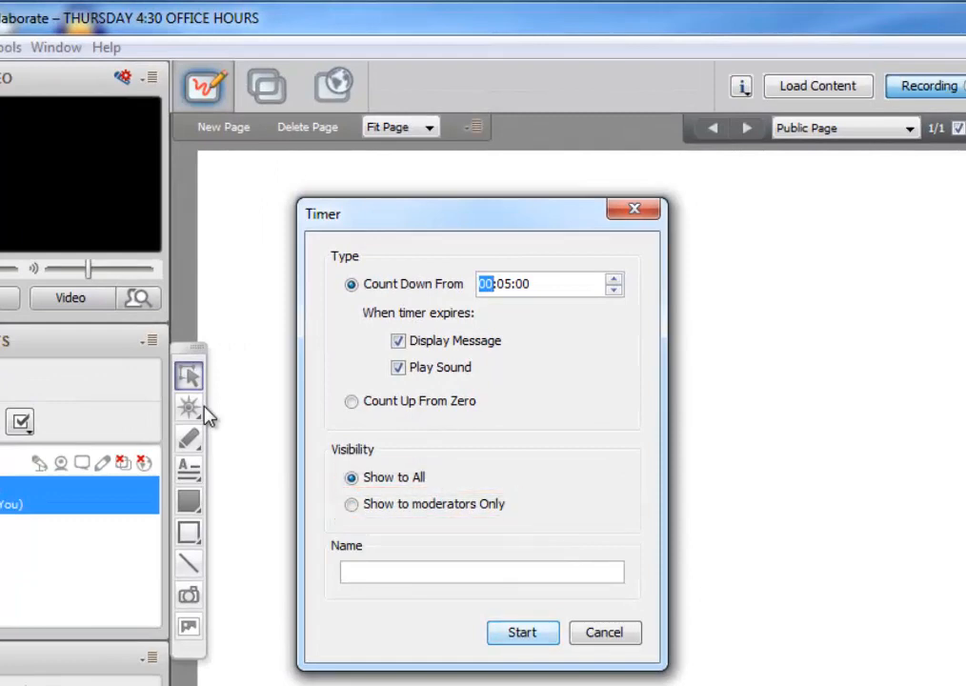
click(522, 632)
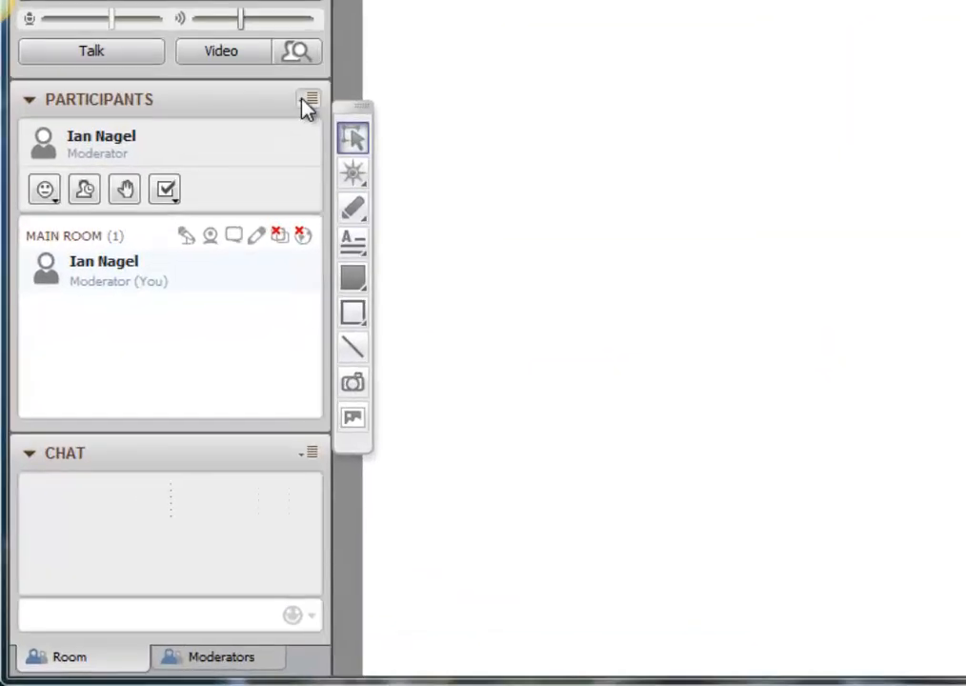
Review the Create Breakout Rooms dialog for four evenly distributed rooms, then close the Notes window
click(309, 99)
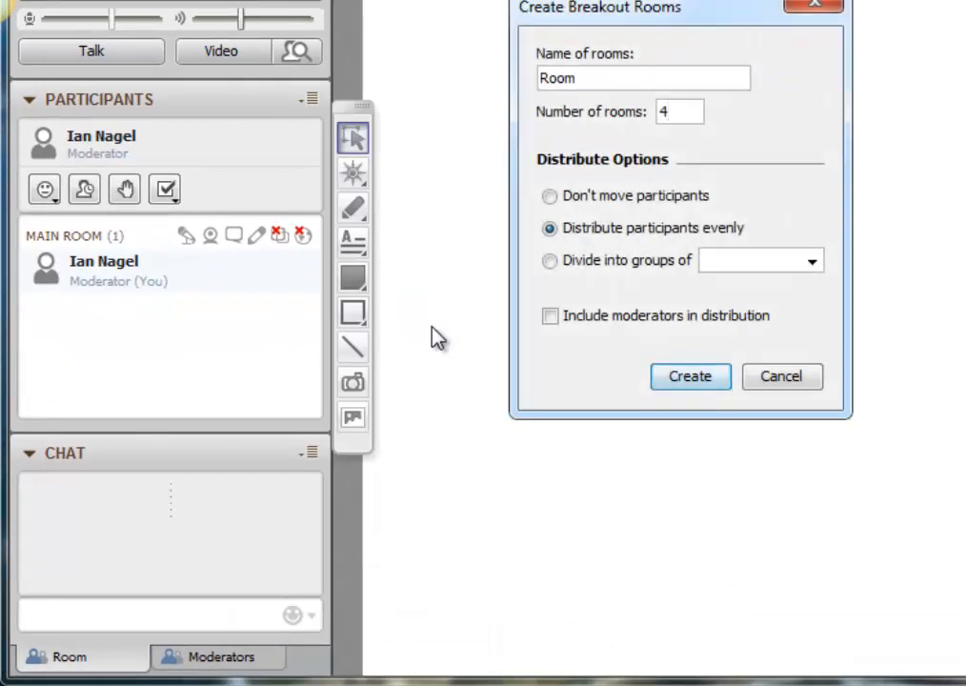
click(690, 378)
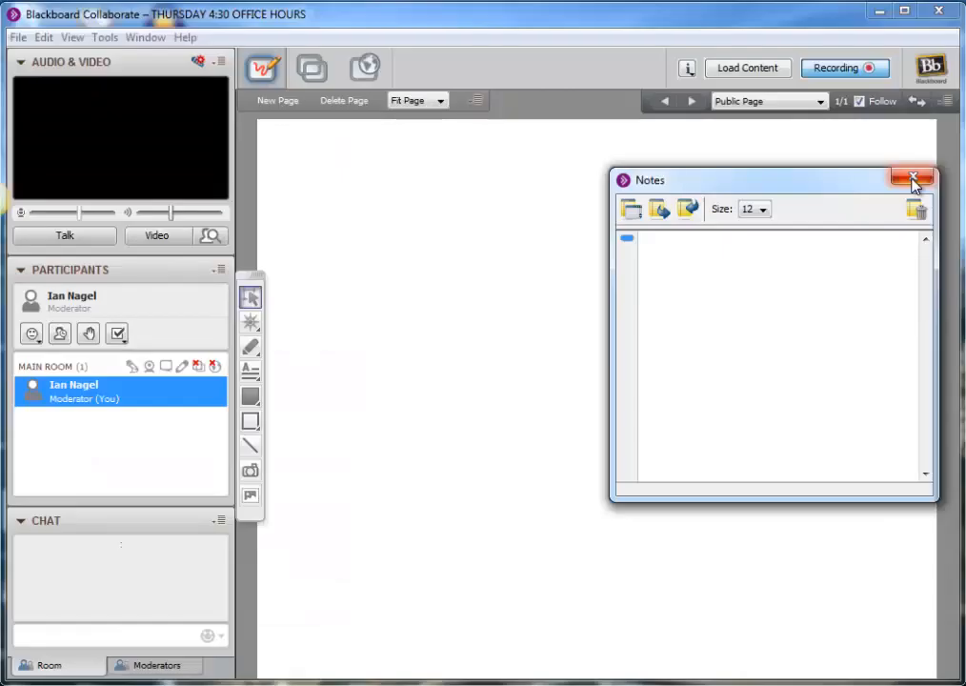
click(911, 179)
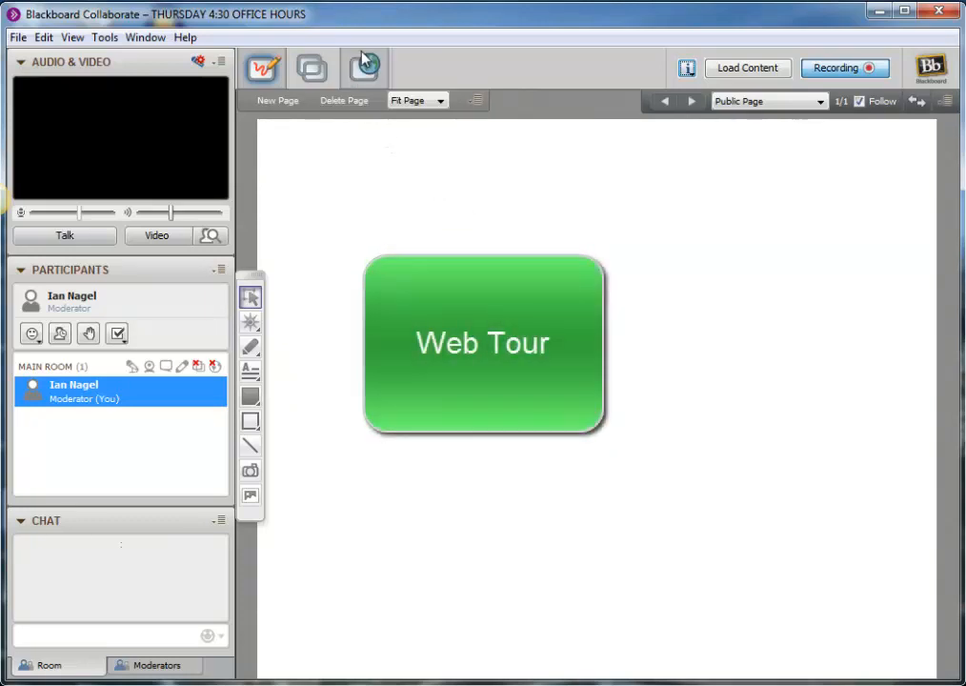
click(364, 67)
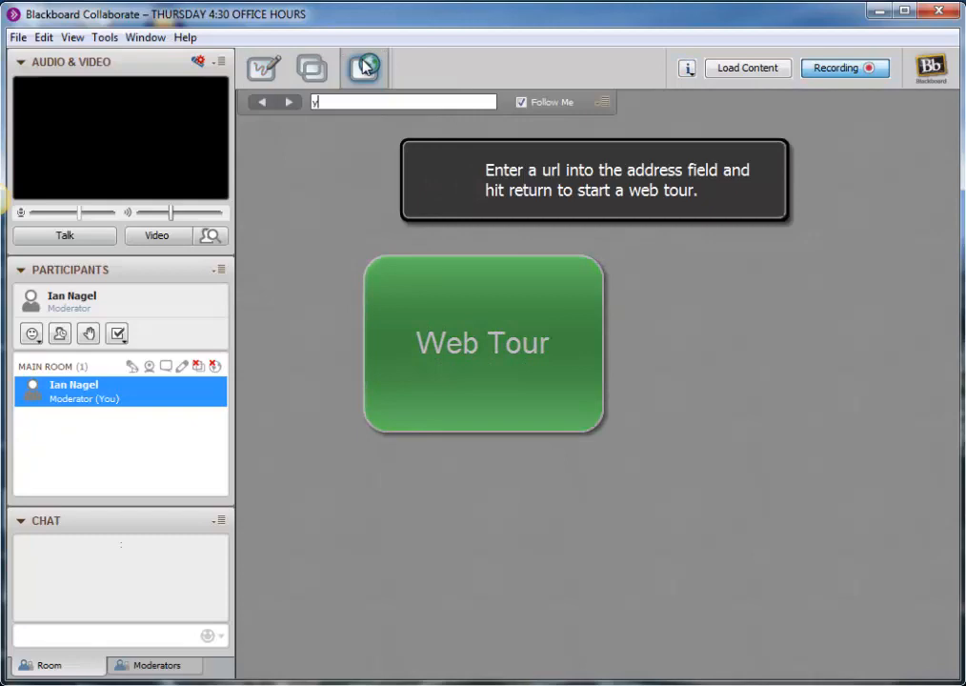
text(http://youtube.com/)
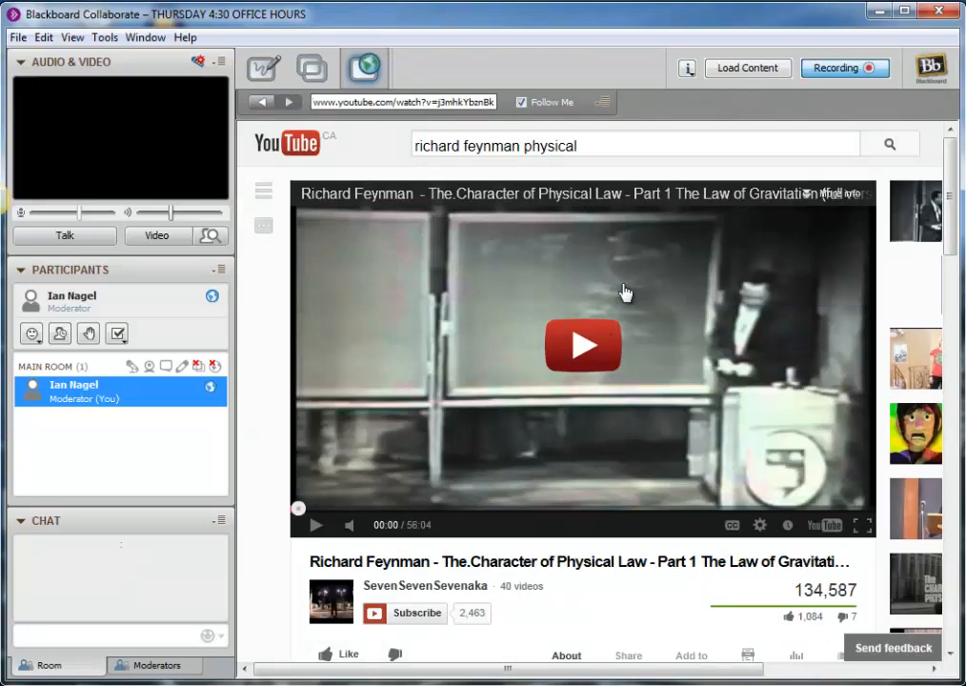
click(583, 344)
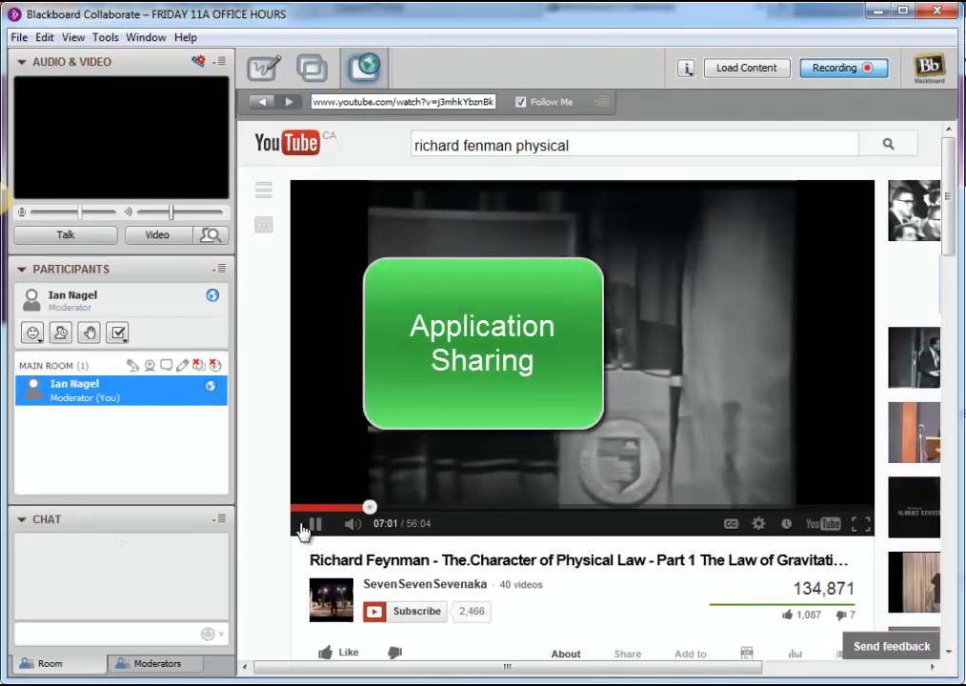
Share the desktop via Application Sharing, dismiss the notification, then stop sharing
click(312, 68)
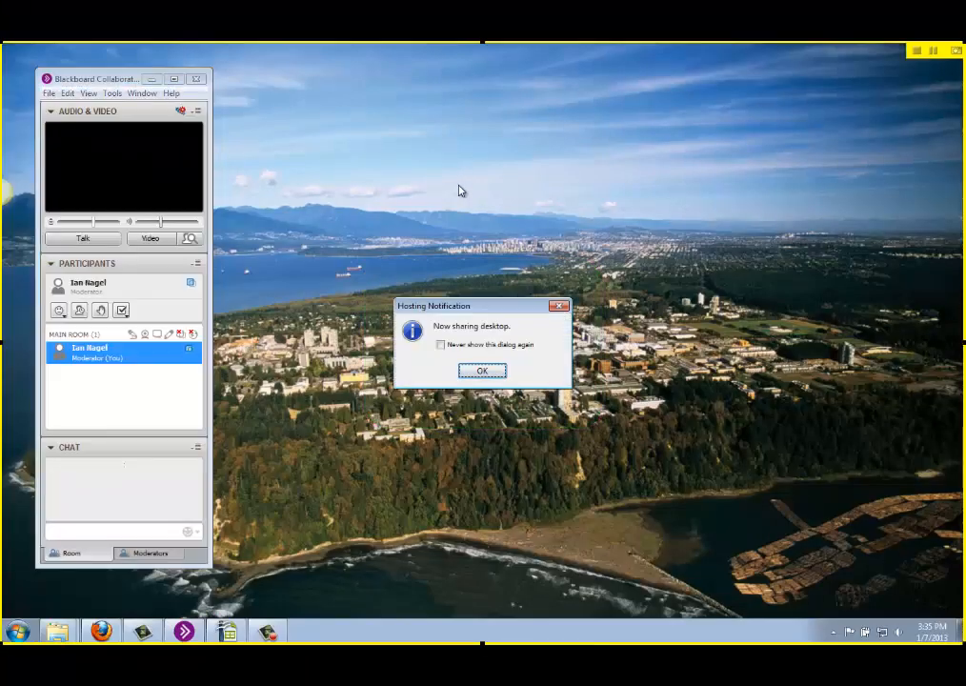
click(483, 369)
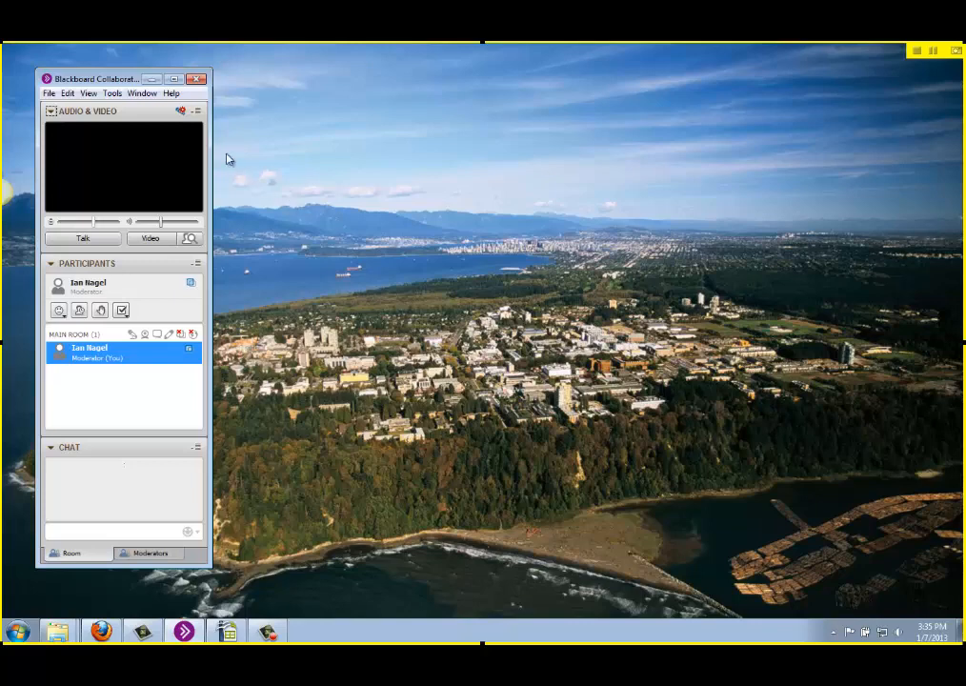
click(227, 633)
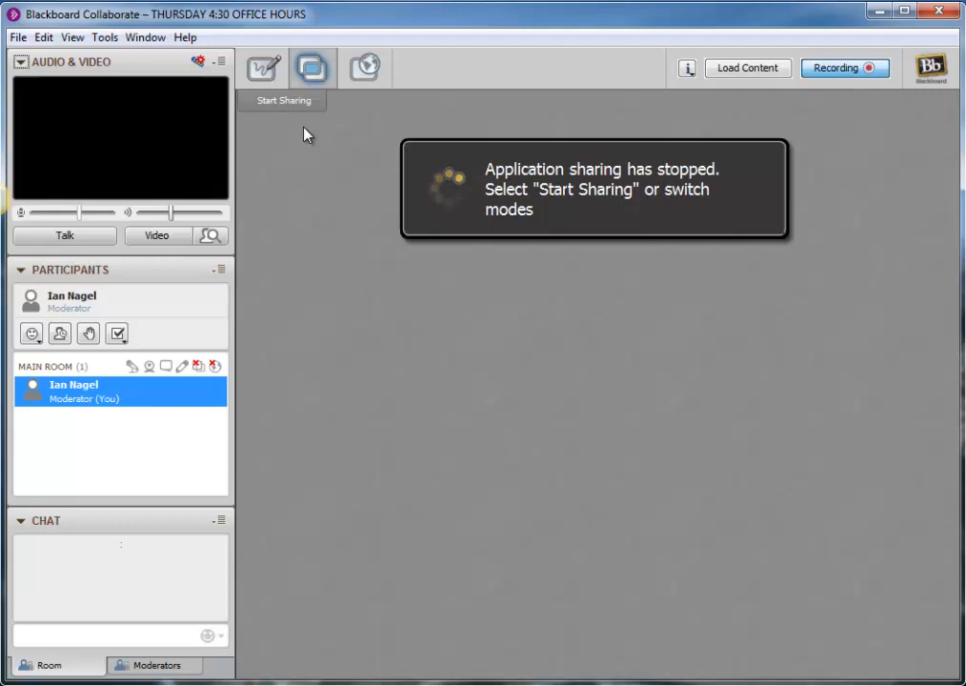
Open the lecture-watercycle session plan file
click(263, 68)
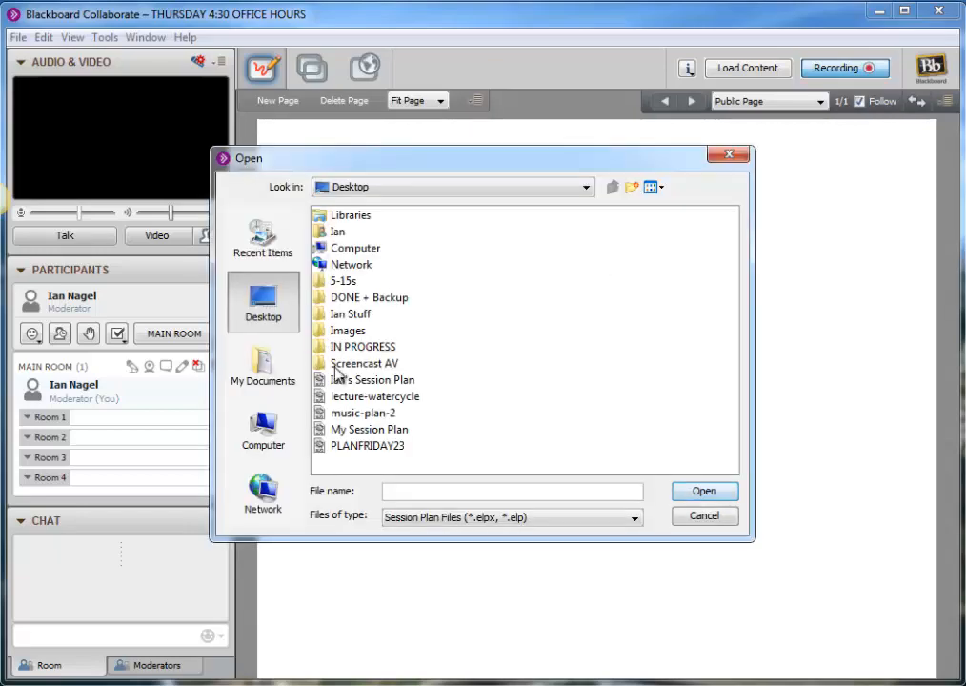
double_click(378, 397)
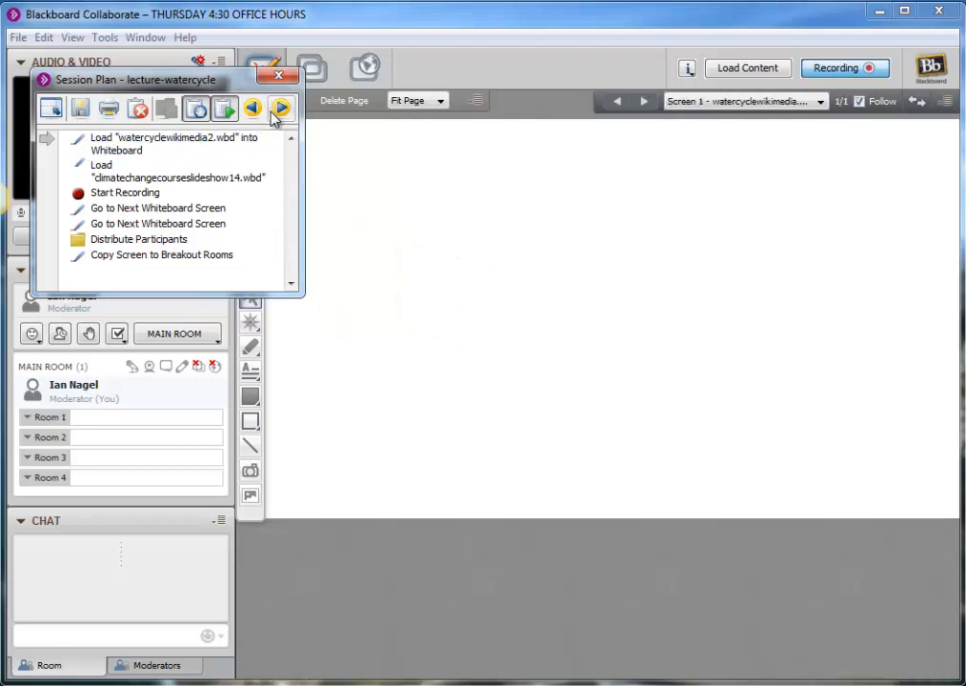
Step through the plan to the Water Cycle Labeling Exercise slide
click(282, 106)
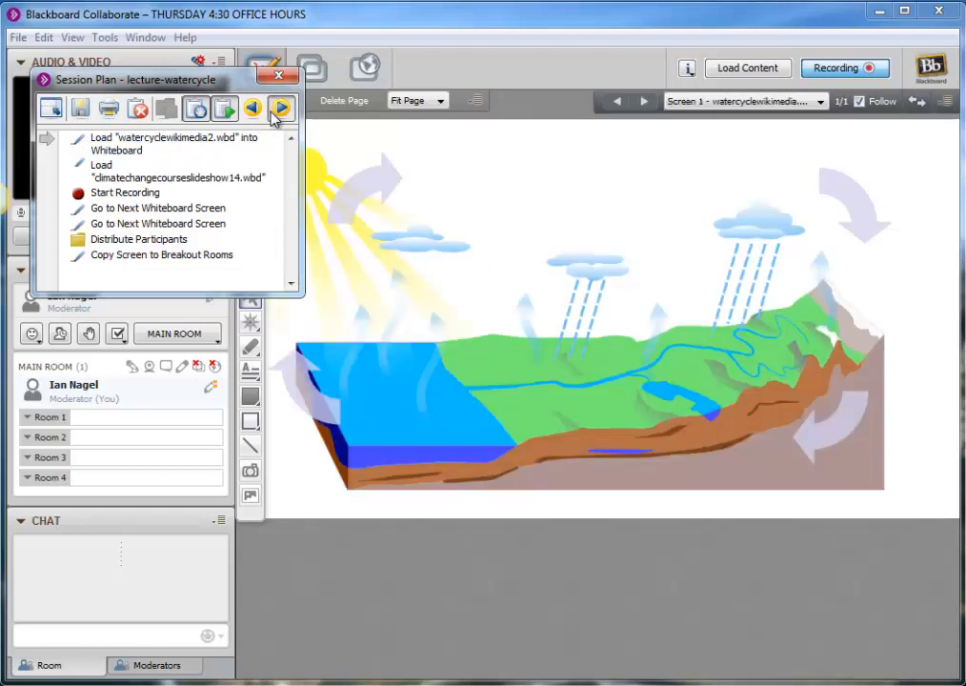
click(282, 107)
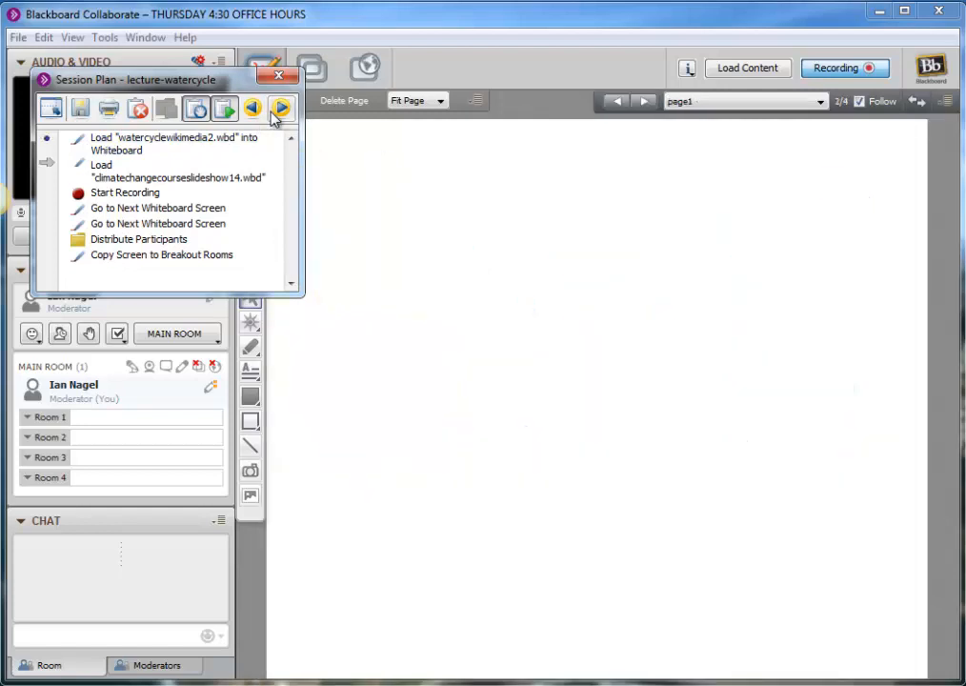
click(252, 106)
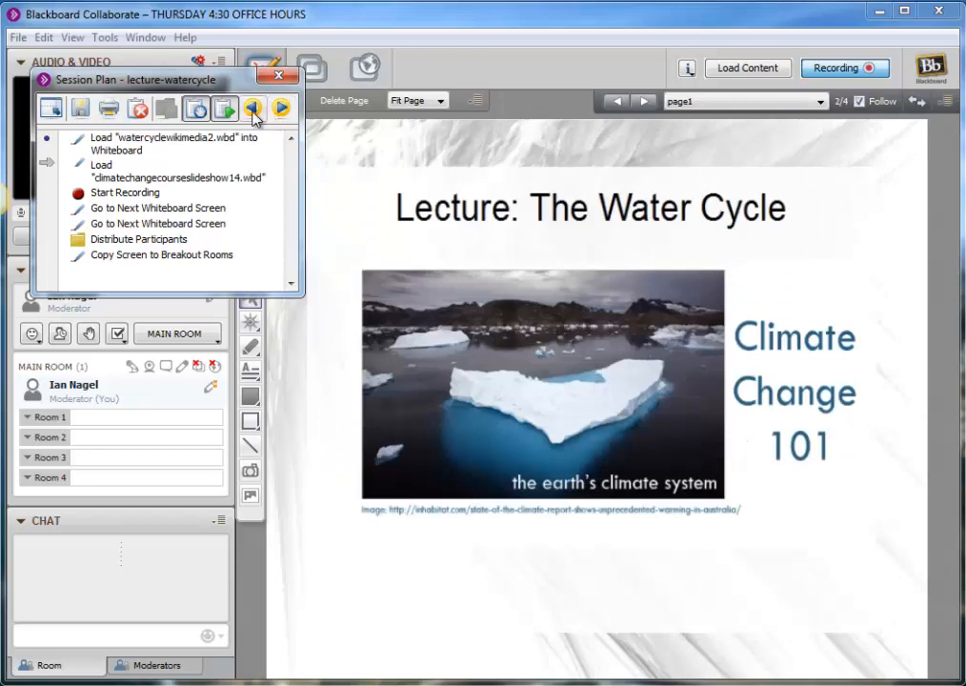
click(282, 107)
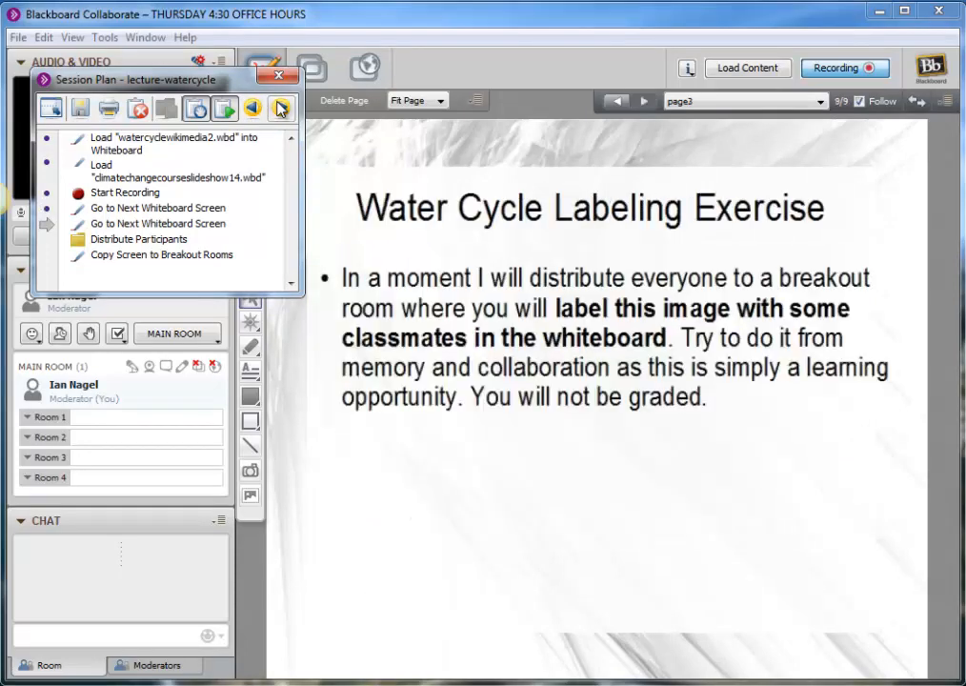